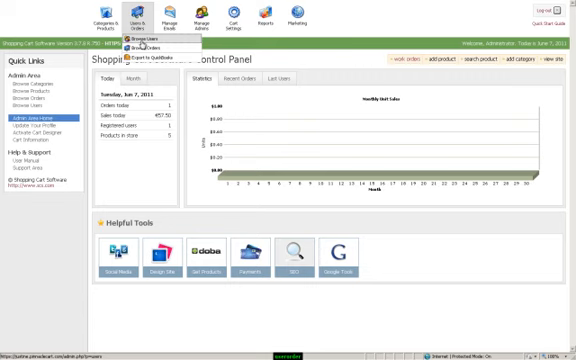
Go to the Users menu to search the store's customer accounts
{"action": "left_click", "coordinate": [156, 40]}
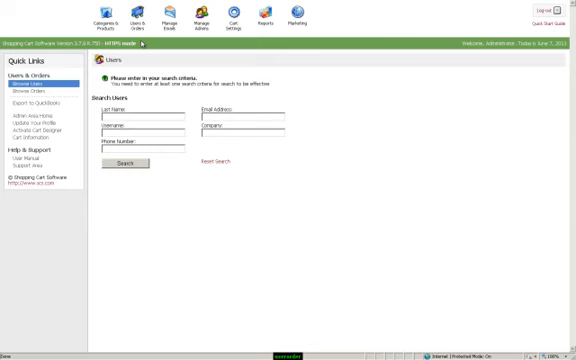
{"action": "mouse_move", "coordinate": [172, 168]}
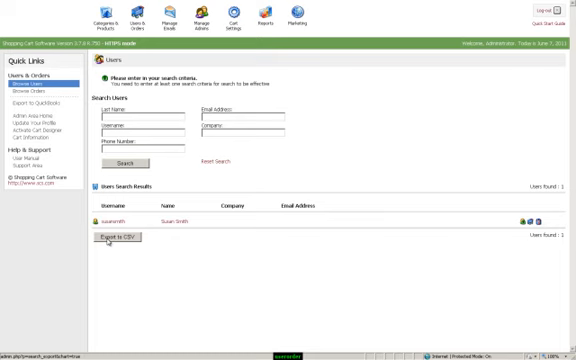
{"action": "mouse_move", "coordinate": [428, 248]}
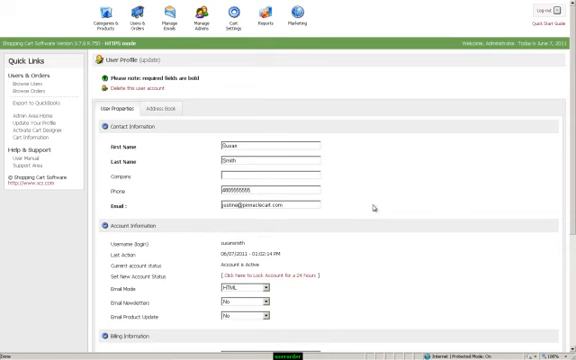
Review the customer's User Properties, then view their saved shipping addresses
{"action": "scroll", "scroll_direction": "down", "scroll_amount": 3}
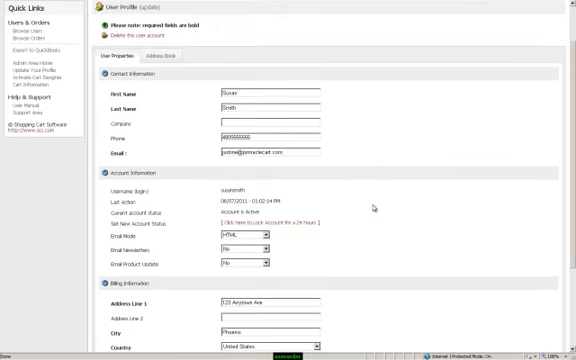
{"action": "scroll", "scroll_direction": "down", "scroll_amount": 3}
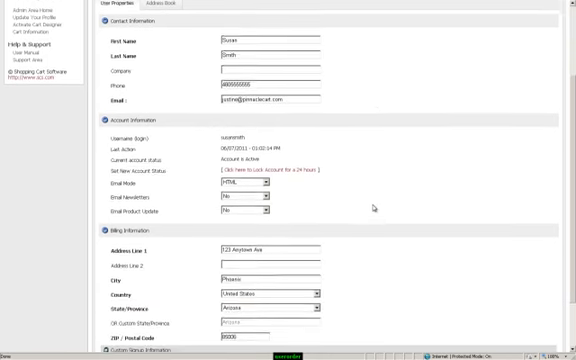
{"action": "scroll", "scroll_direction": "down", "scroll_amount": 3}
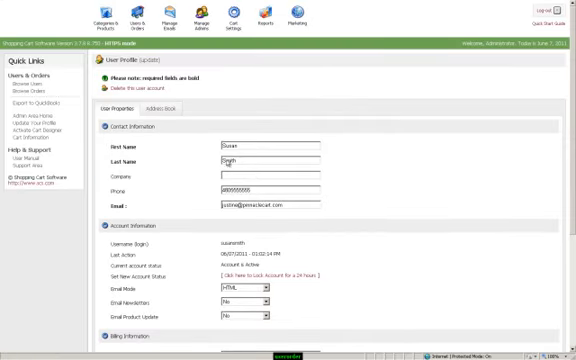
{"action": "left_click", "coordinate": [168, 108]}
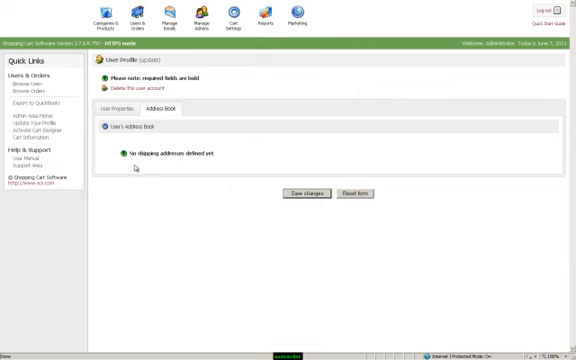
{"action": "mouse_move", "coordinate": [204, 170]}
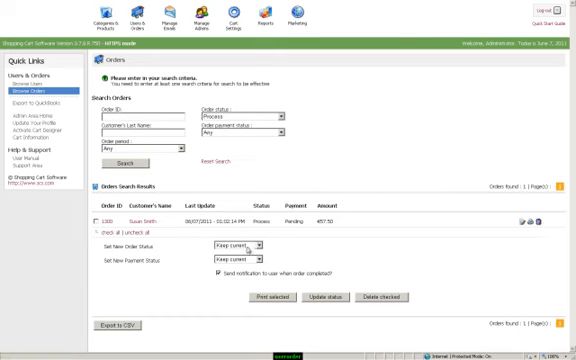
Review the available New Order Status choices and leave the bulk status unchanged
{"action": "left_click", "coordinate": [230, 246]}
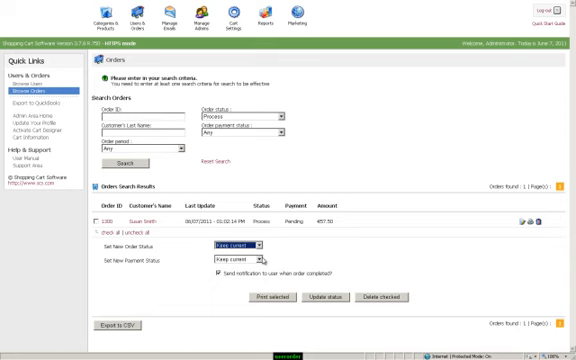
{"action": "left_click", "coordinate": [240, 260]}
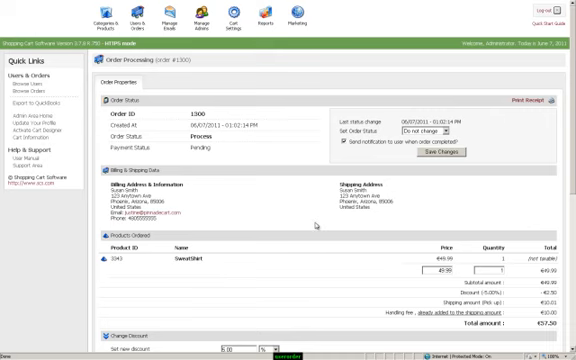
{"action": "mouse_move", "coordinate": [312, 224]}
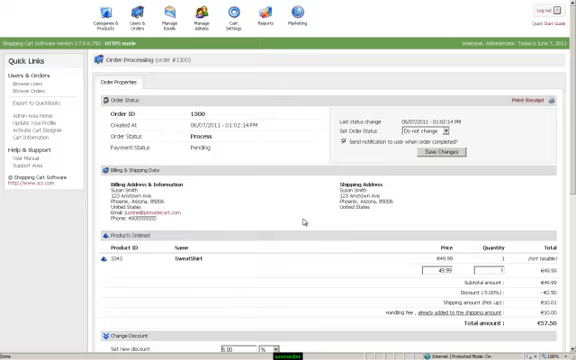
Scroll through the order's addresses, products, discount and shipping sections
{"action": "scroll", "scroll_direction": "down", "scroll_amount": 3}
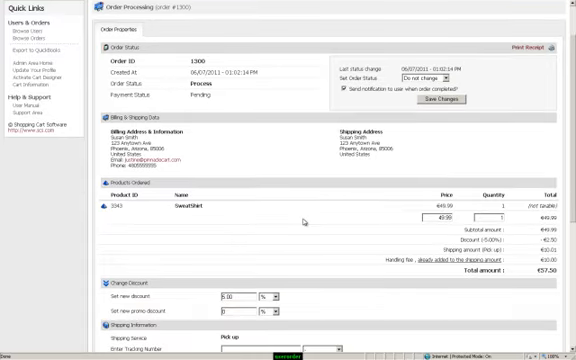
{"action": "scroll", "scroll_direction": "down", "scroll_amount": 3}
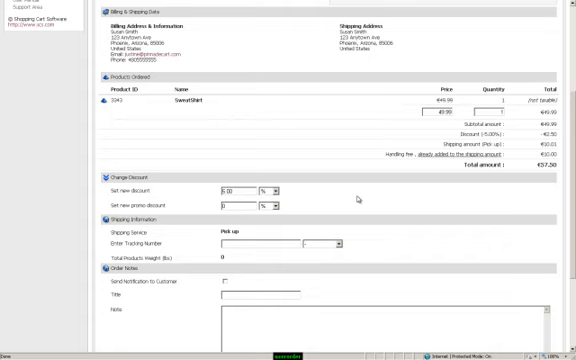
{"action": "scroll", "scroll_direction": "down", "scroll_amount": 3}
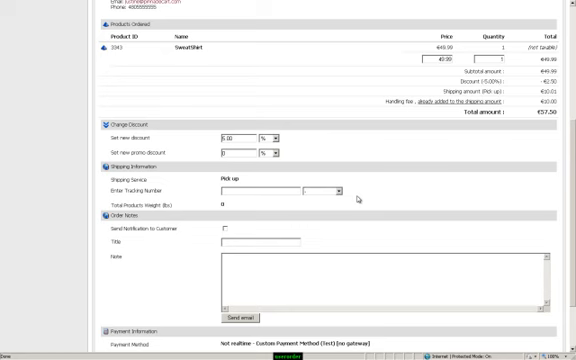
Reach Payment Information and list the Set Payment Status choices for the pending order
{"action": "scroll", "scroll_direction": "down", "scroll_amount": 3}
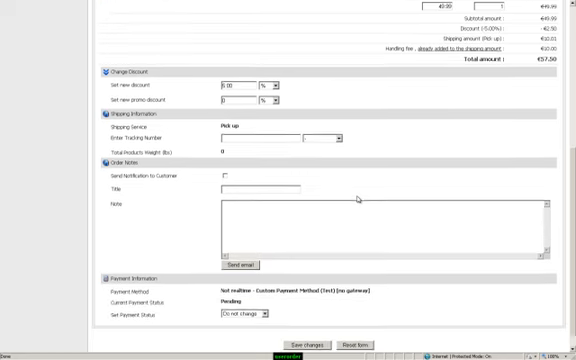
{"action": "scroll", "scroll_direction": "down", "scroll_amount": 3}
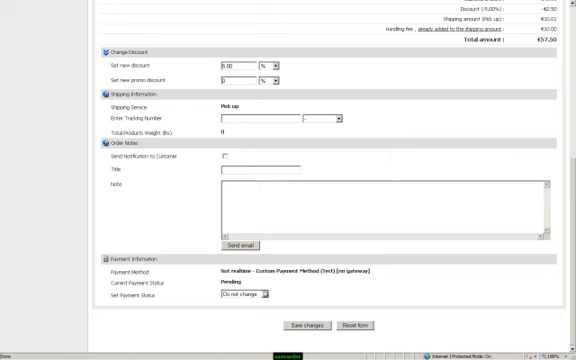
{"action": "left_click", "coordinate": [248, 298]}
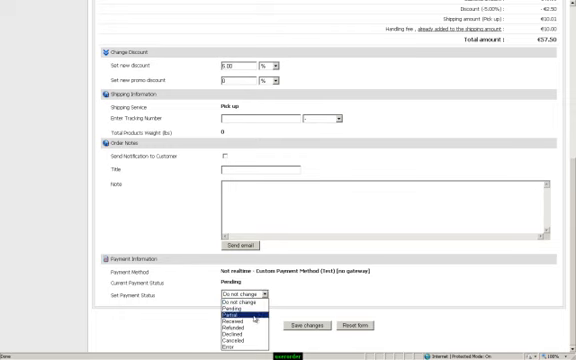